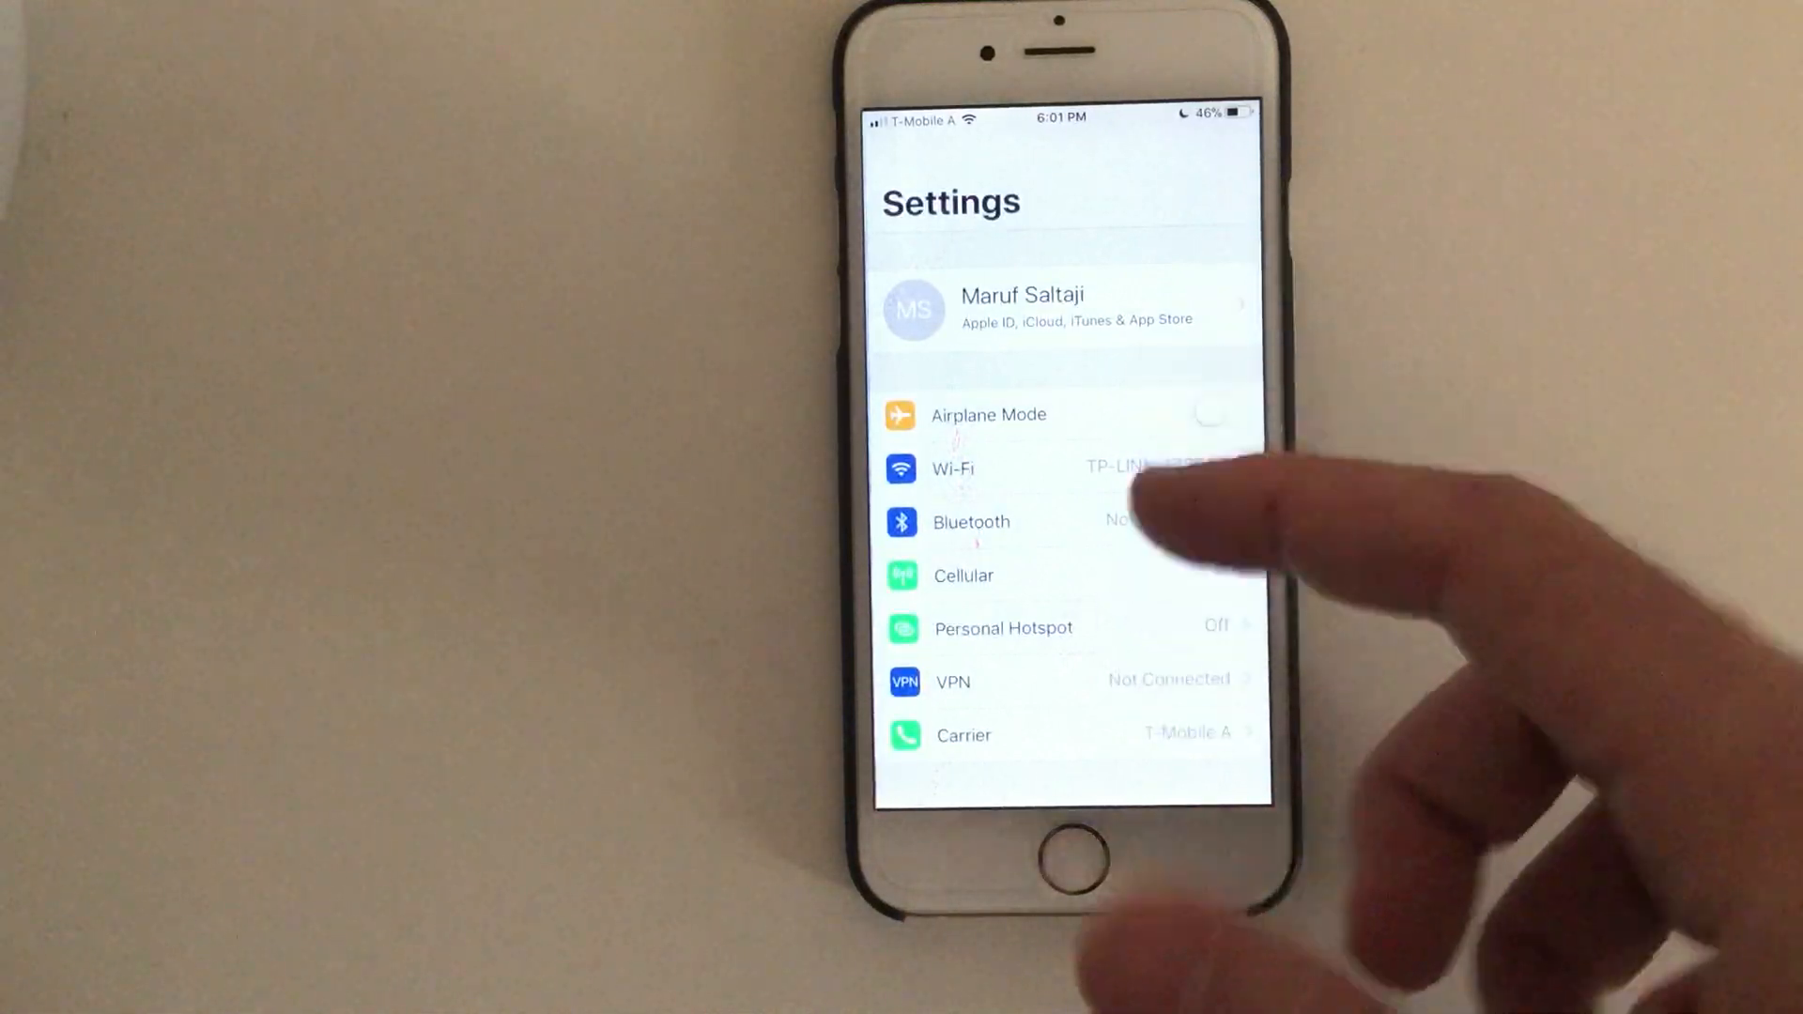
Clear Safari's browsing history and website data from its settings page
scroll("down", 3)
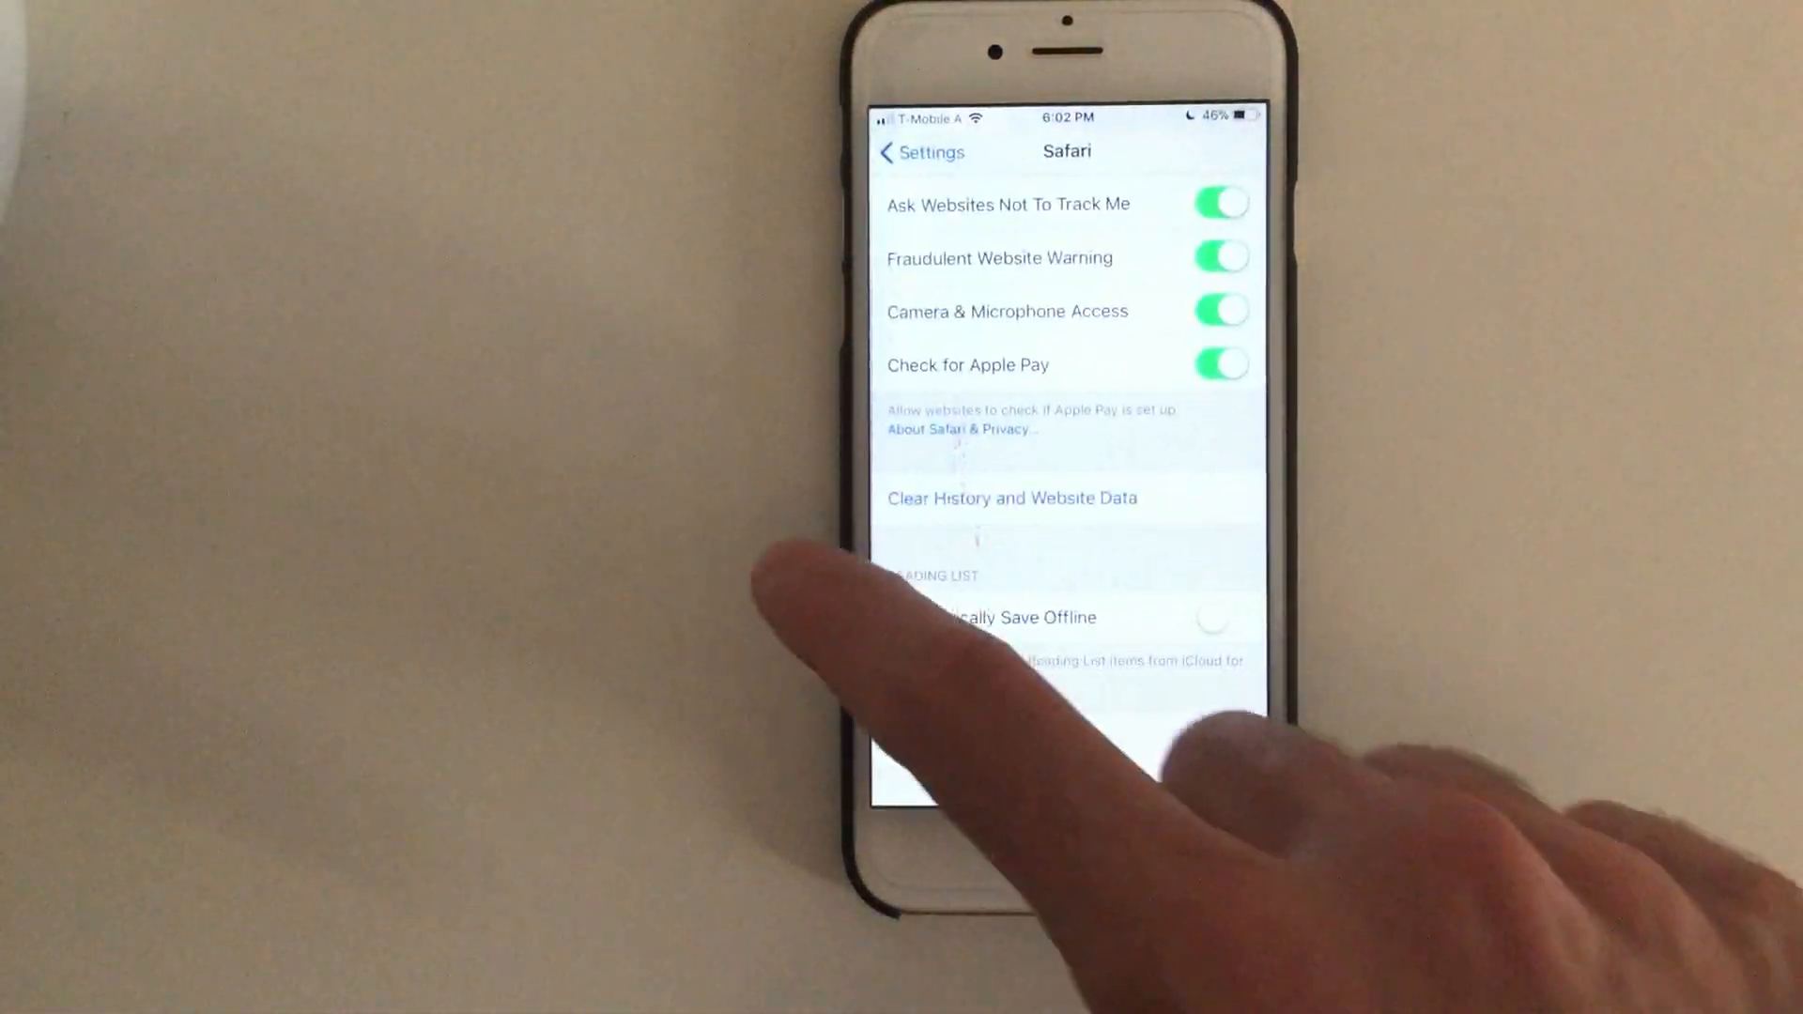
left_click(920, 150)
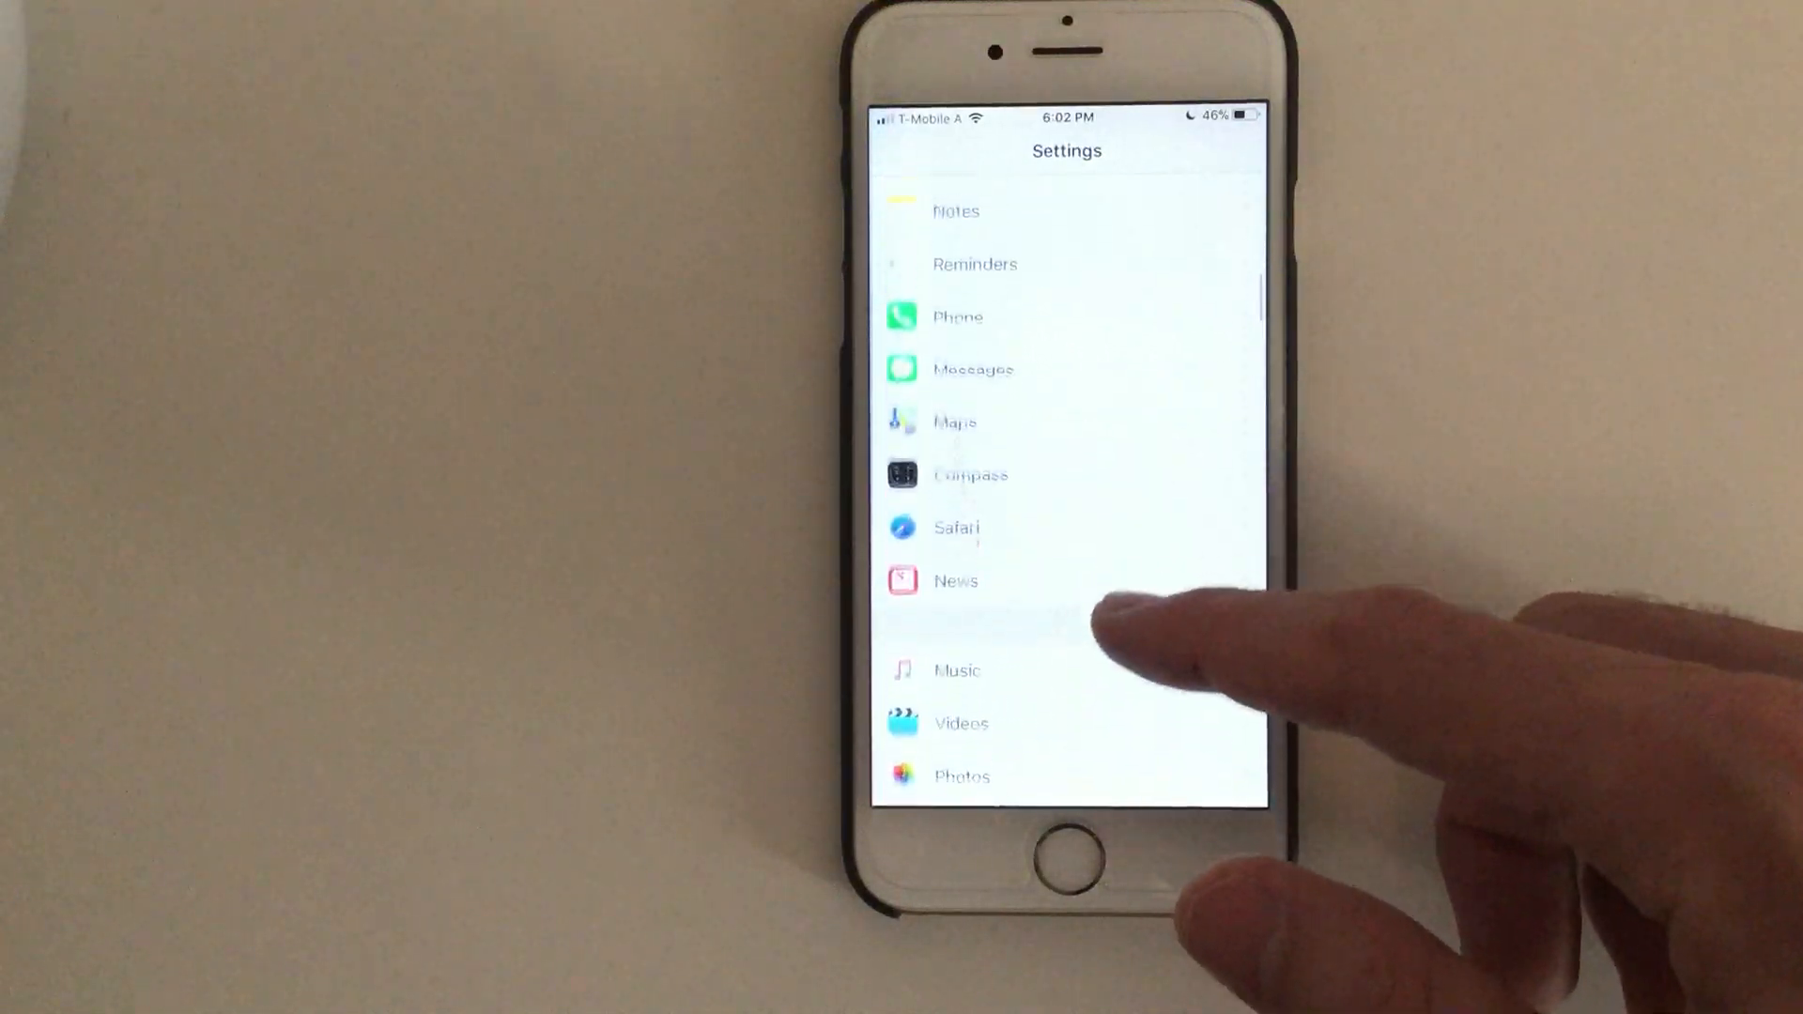
Turn off the Automatic Downloads toggles under iTunes & App Store
scroll("up", 3)
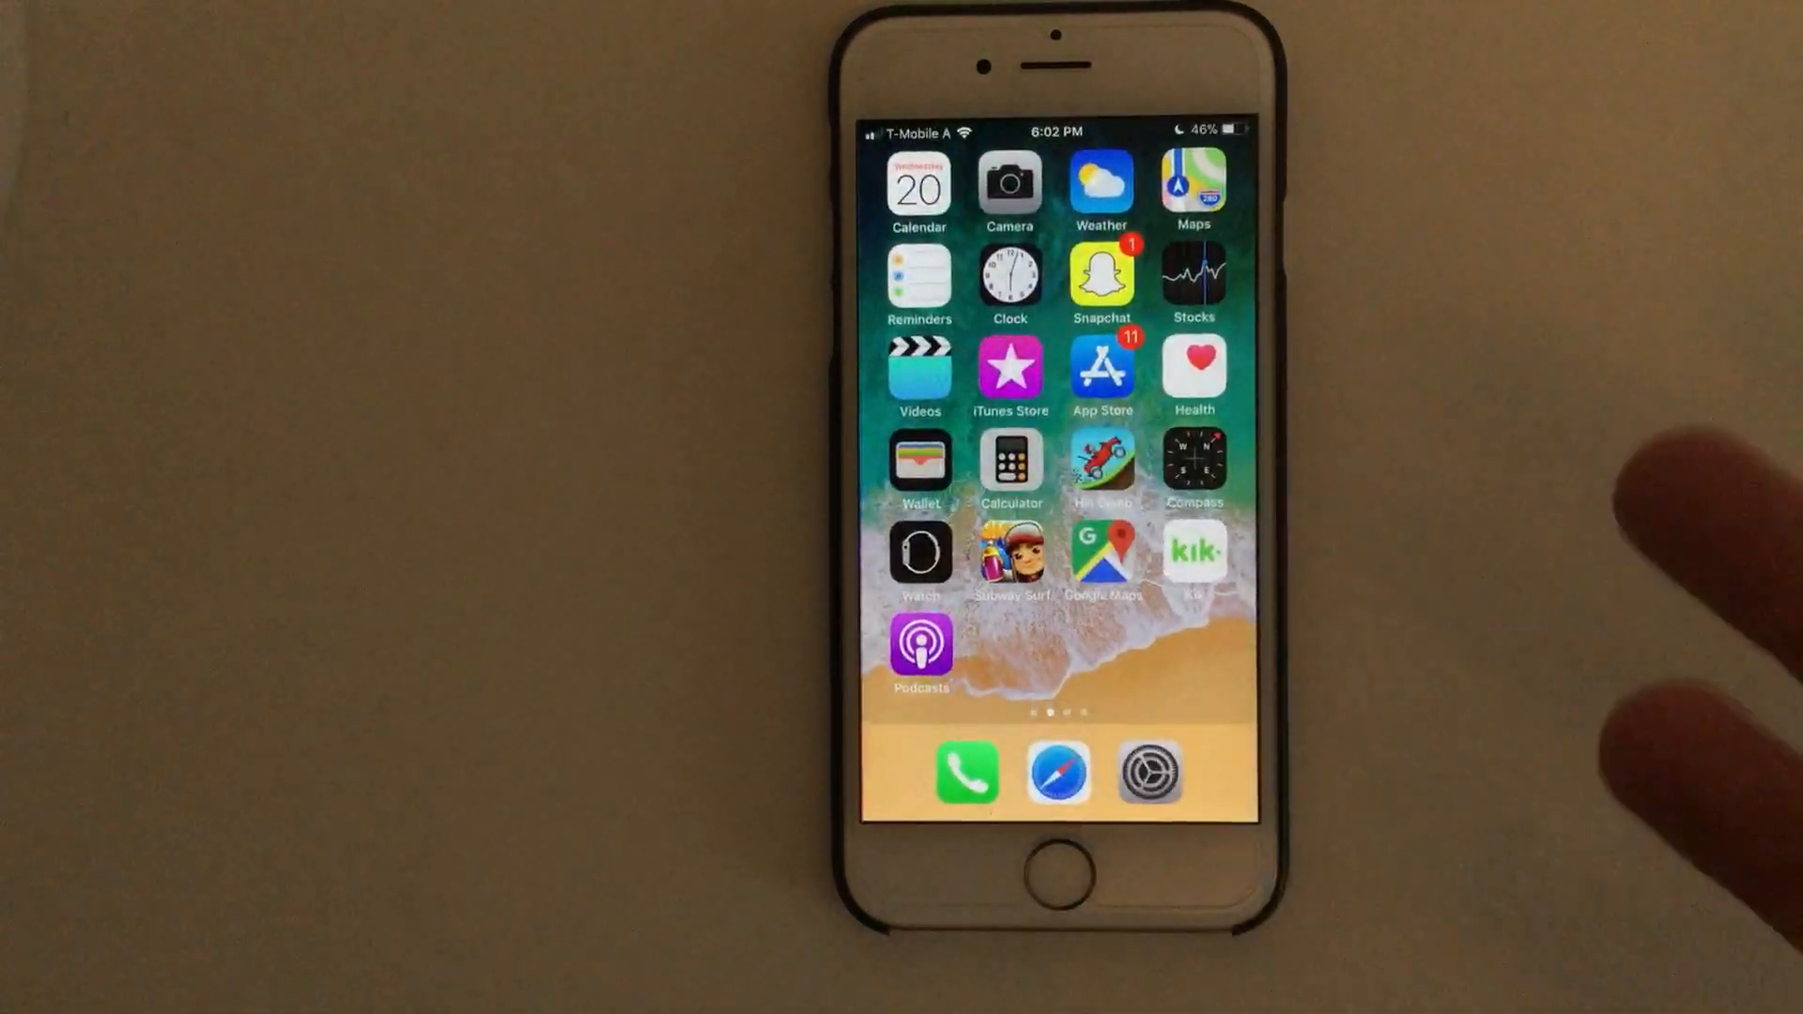
left_click(1146, 772)
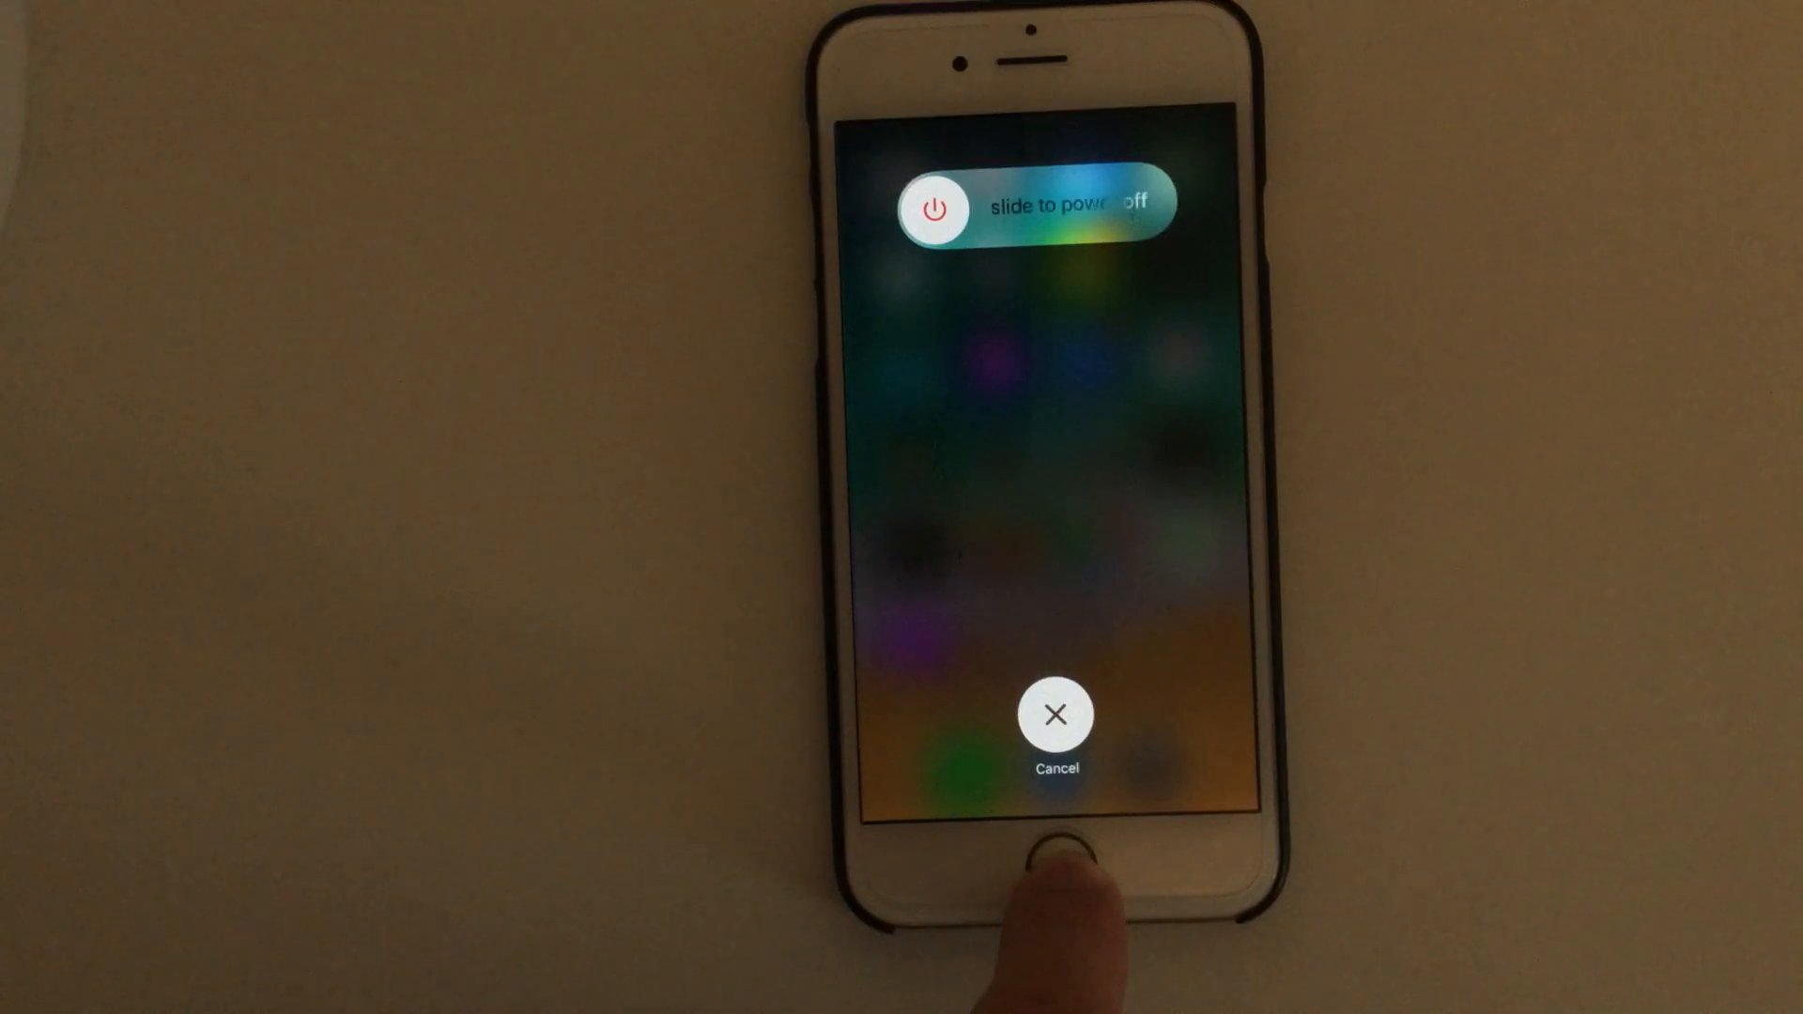
Clear the RAM by holding Home on the 'slide to power off' screen
left_click(1053, 713)
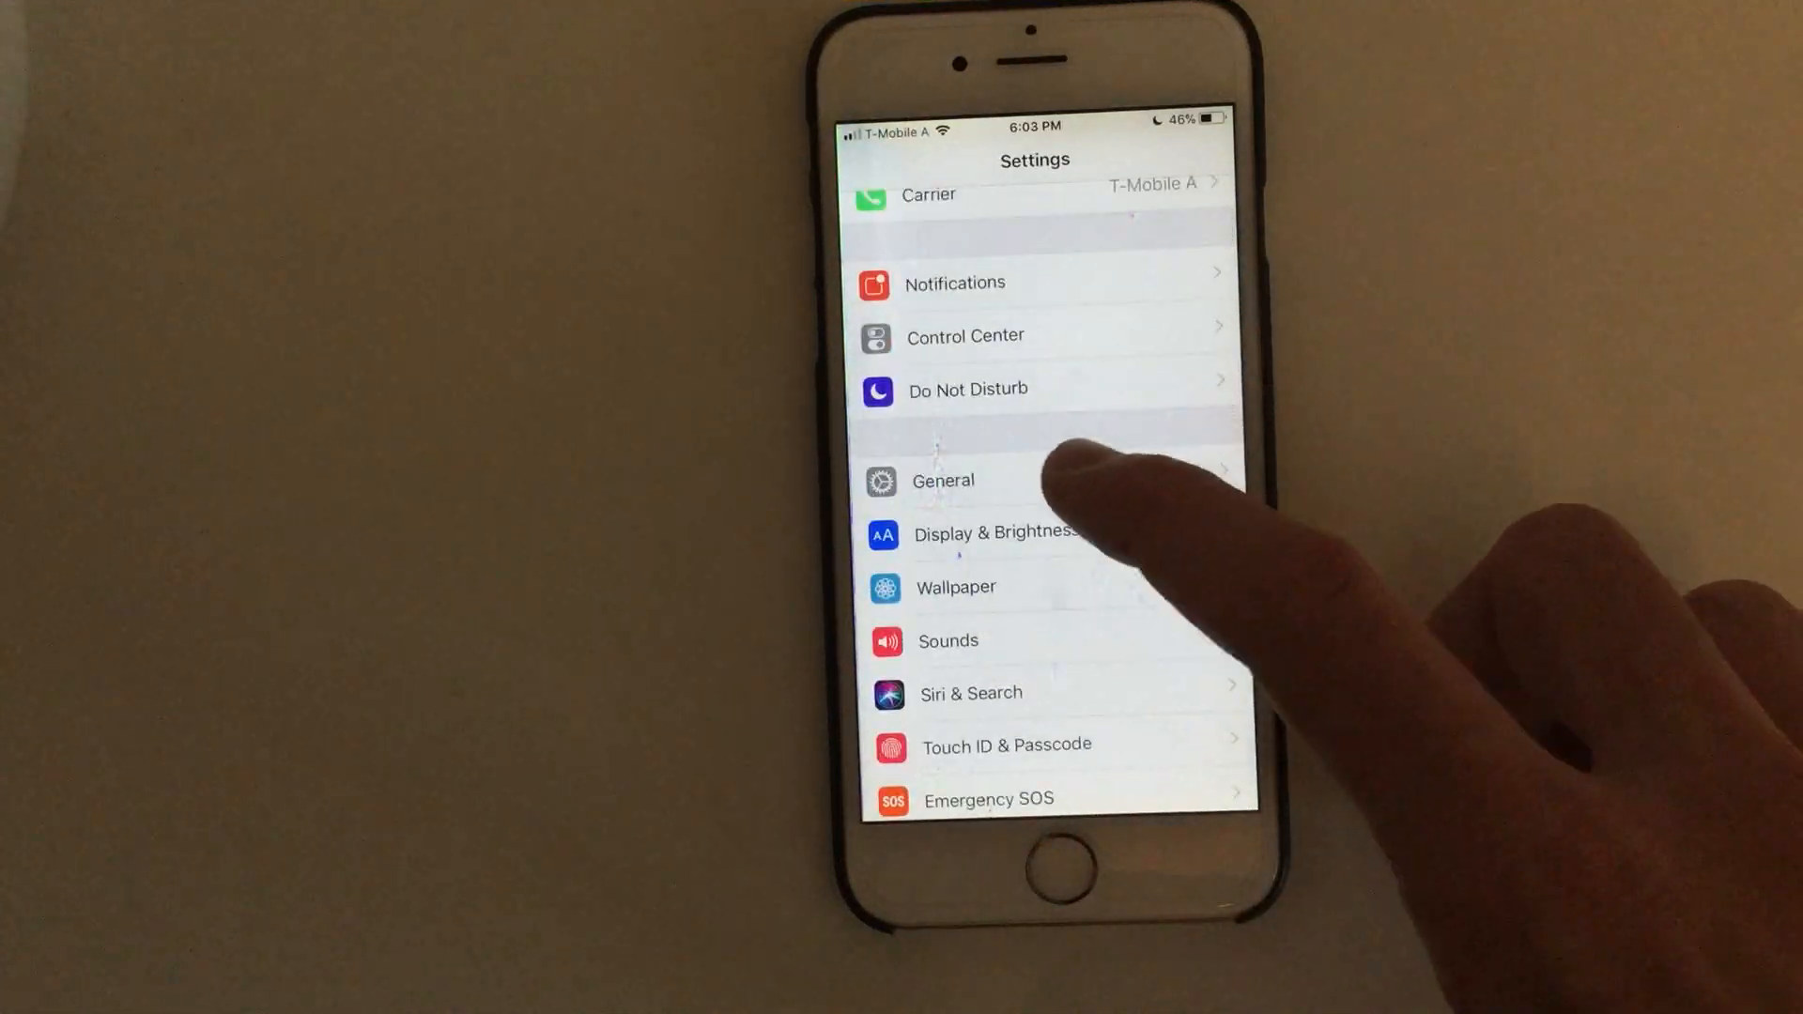
Switch on Reduce Motion under General > Accessibility
left_click(941, 481)
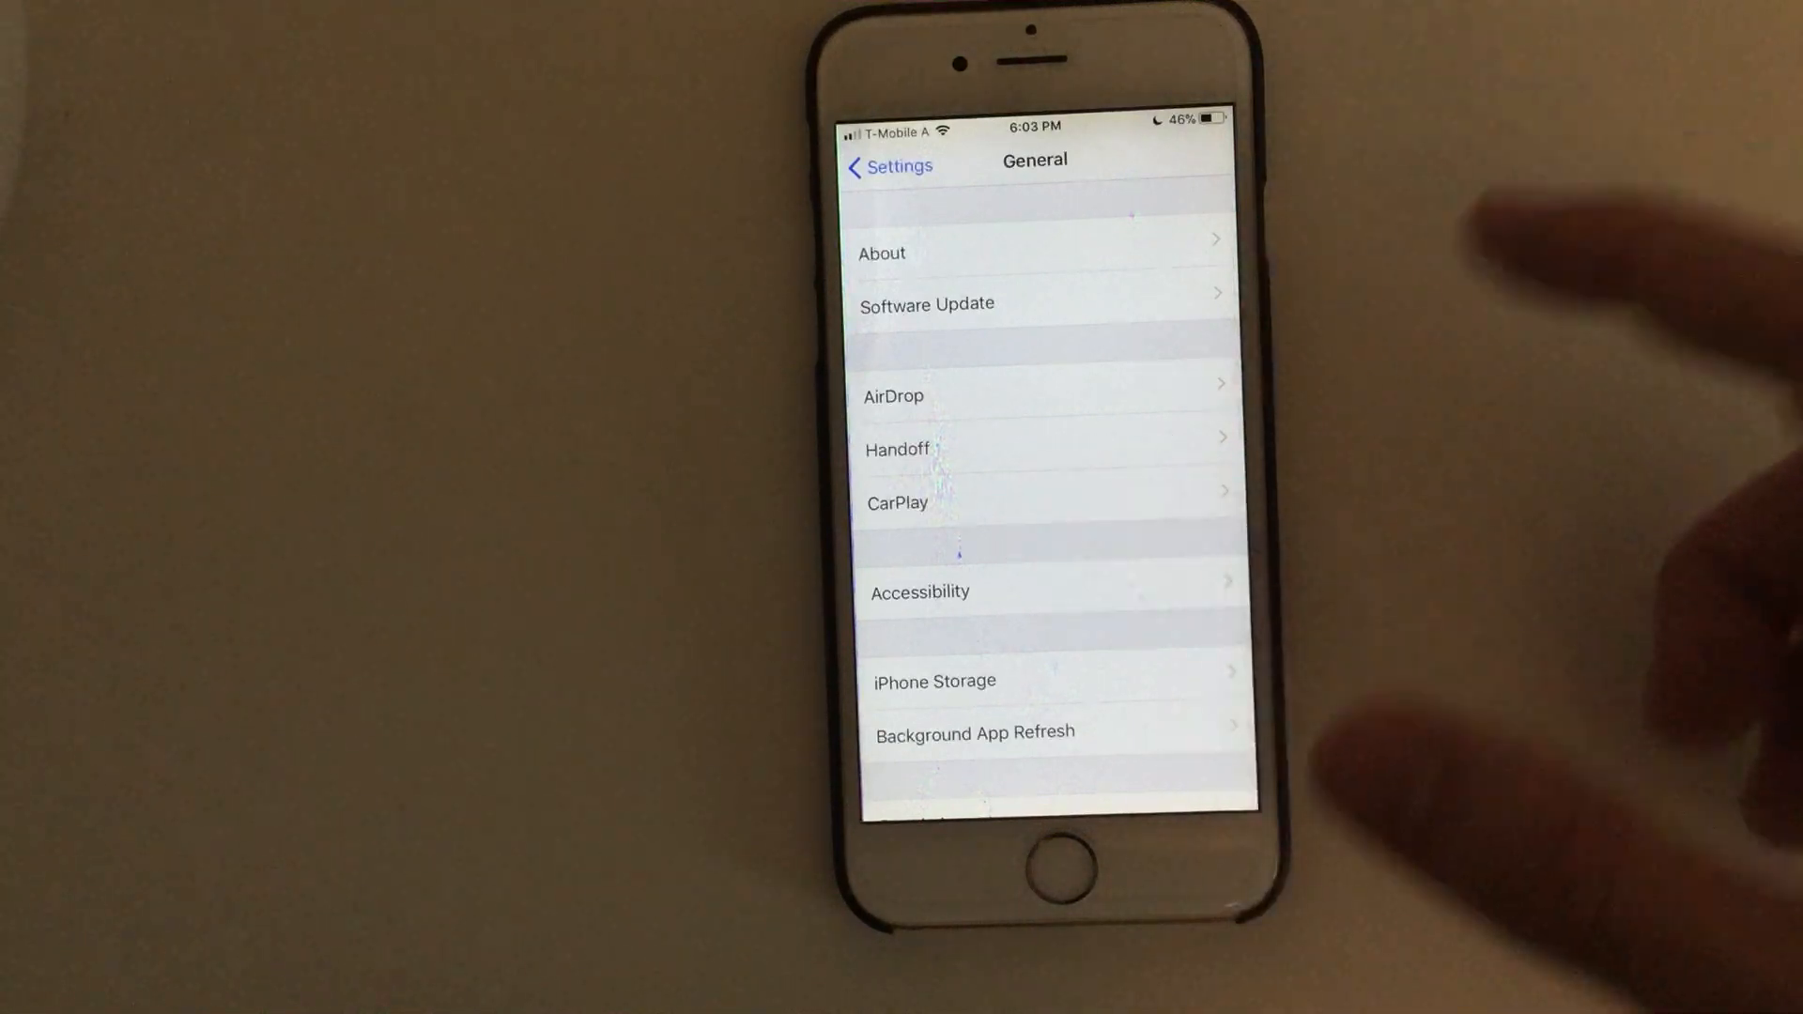
left_click(920, 592)
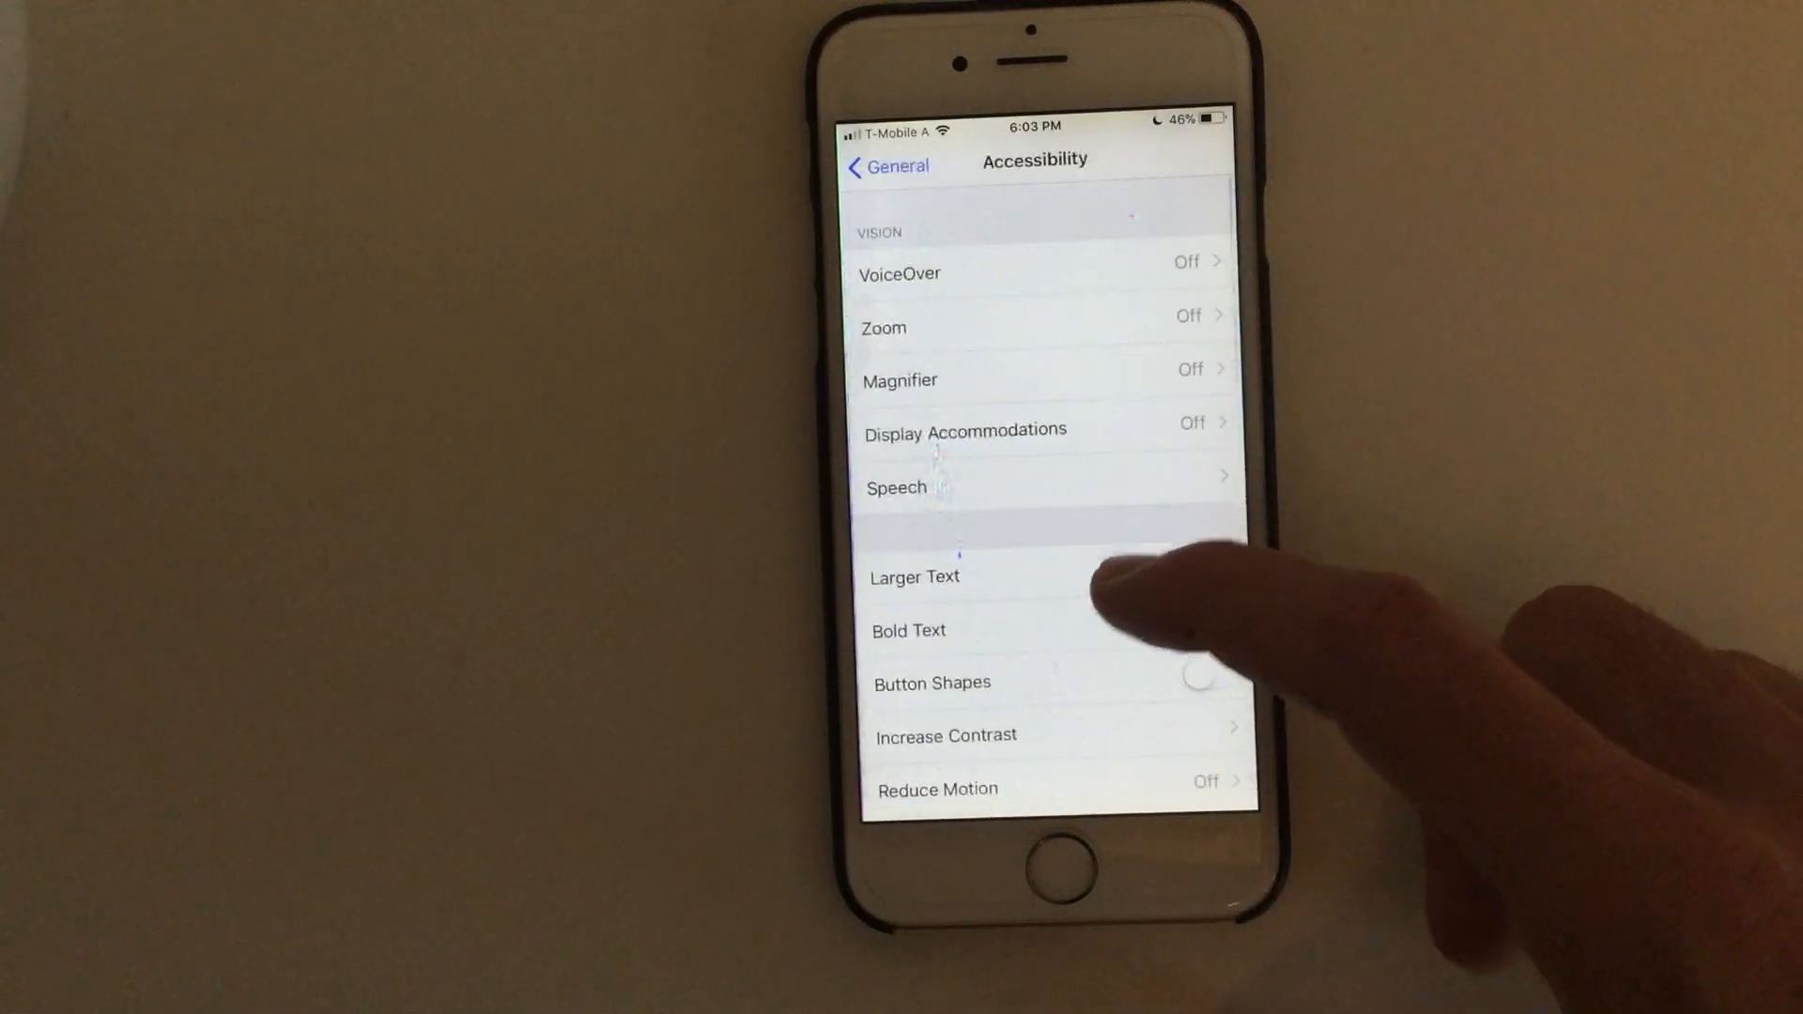
left_click(945, 737)
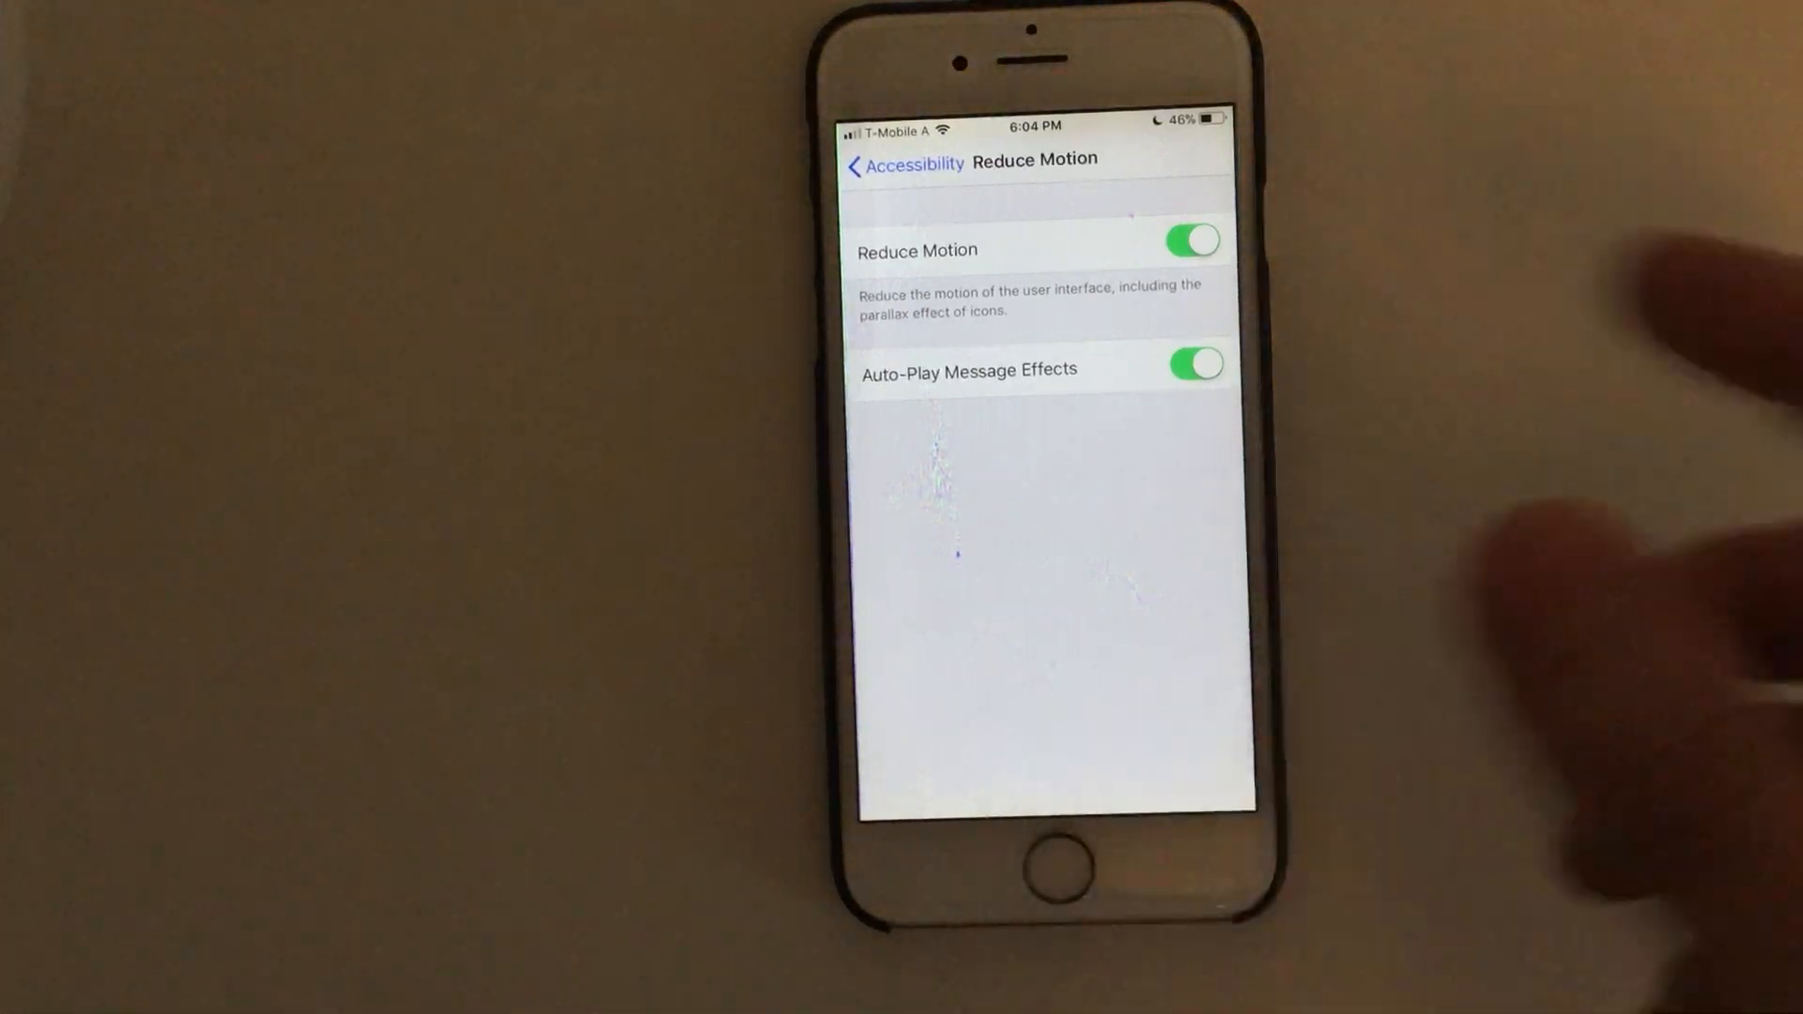
left_click(1045, 856)
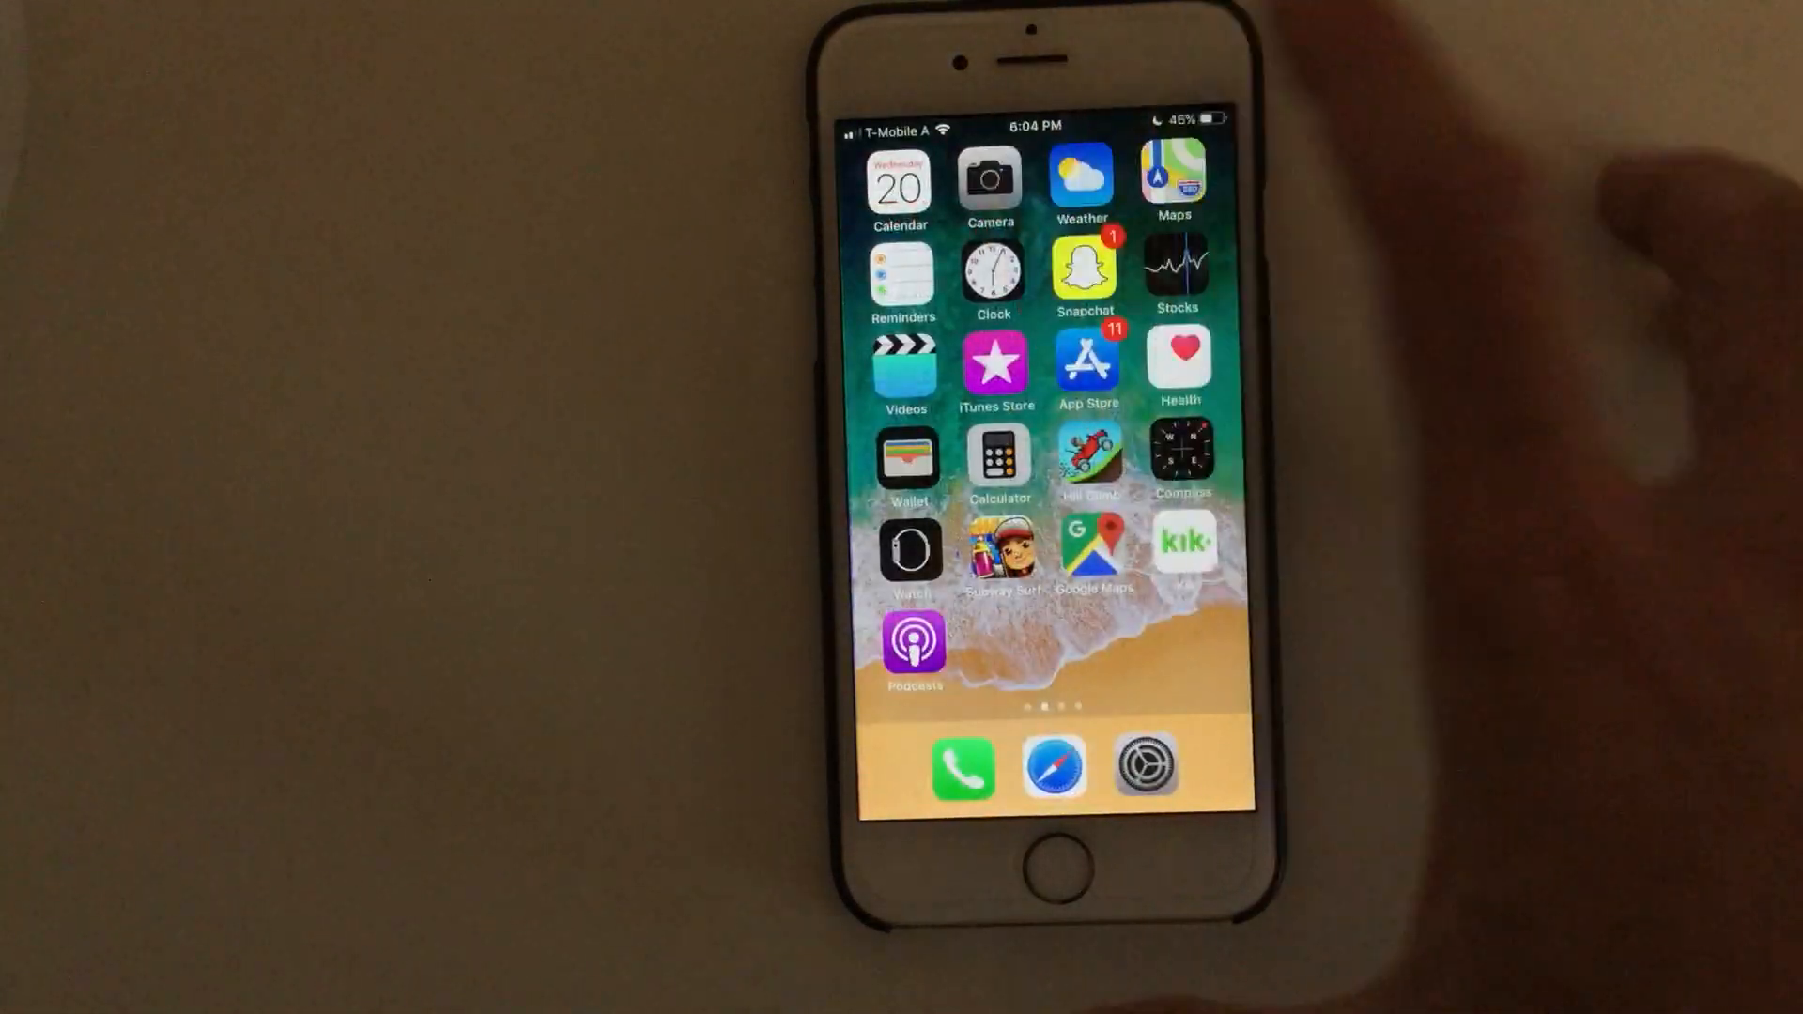
Launch the iTunes Store from the Home Screen
left_click(992, 178)
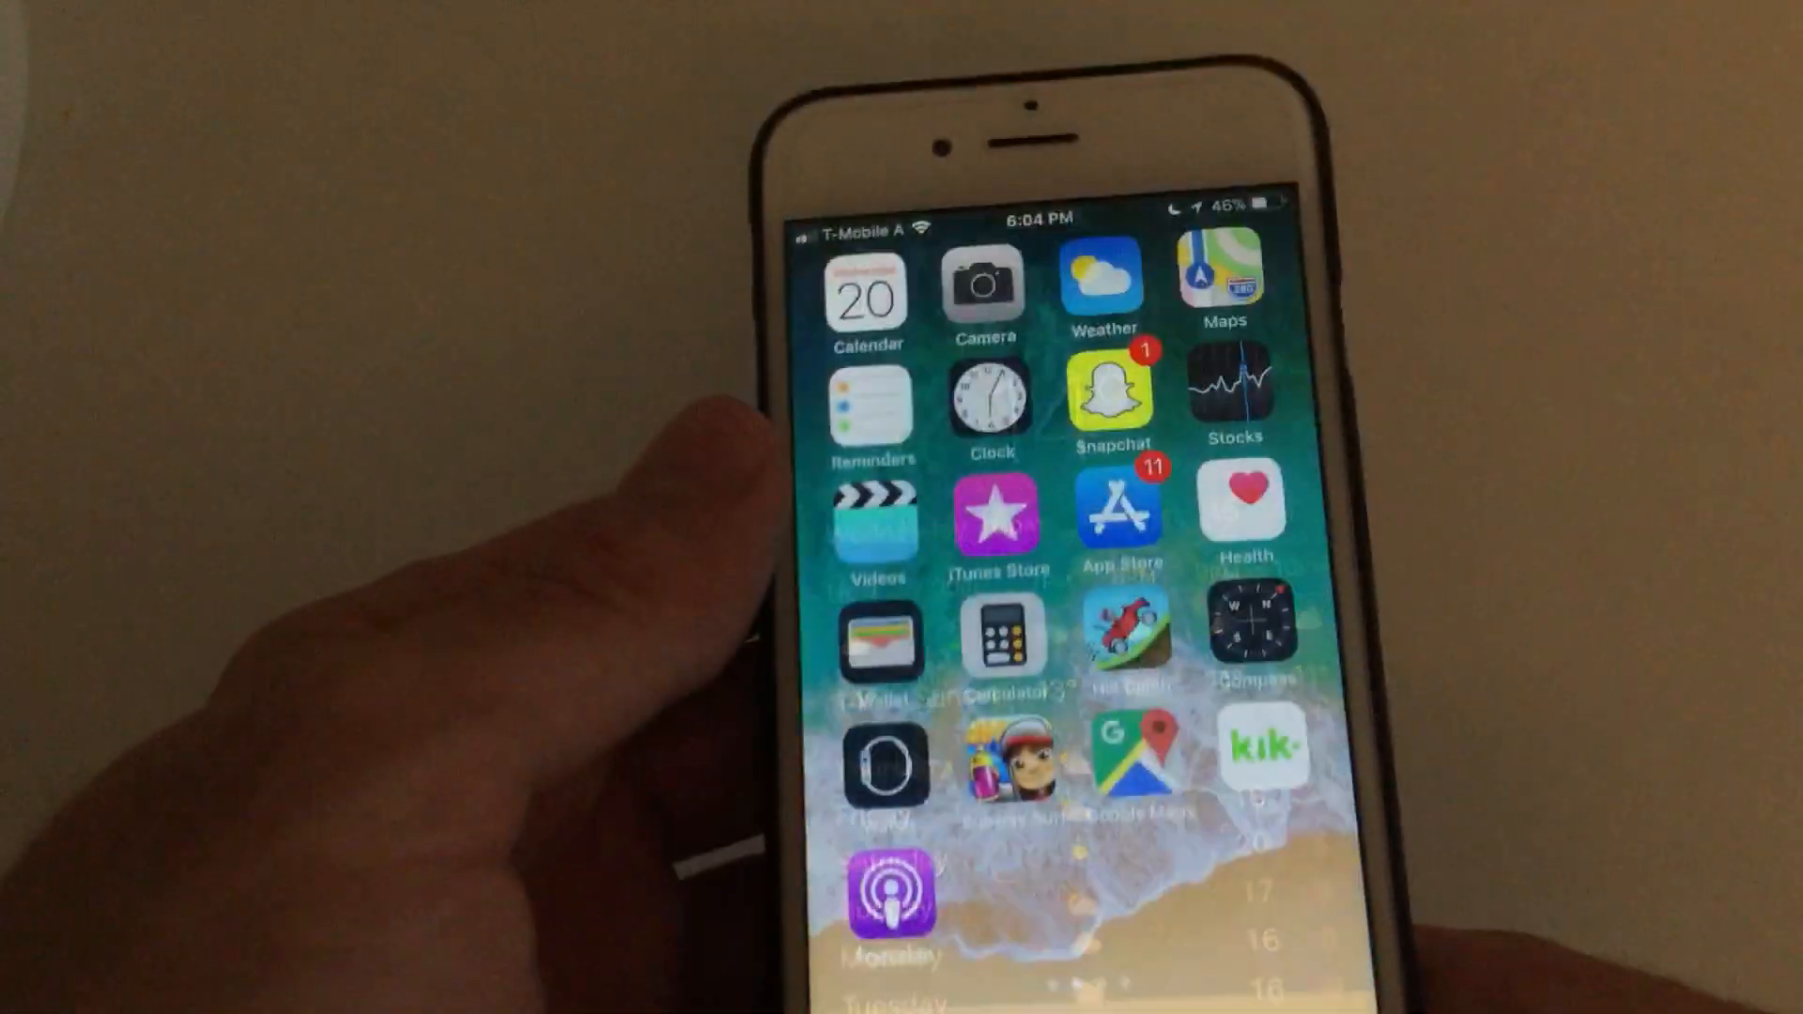
left_click(1223, 289)
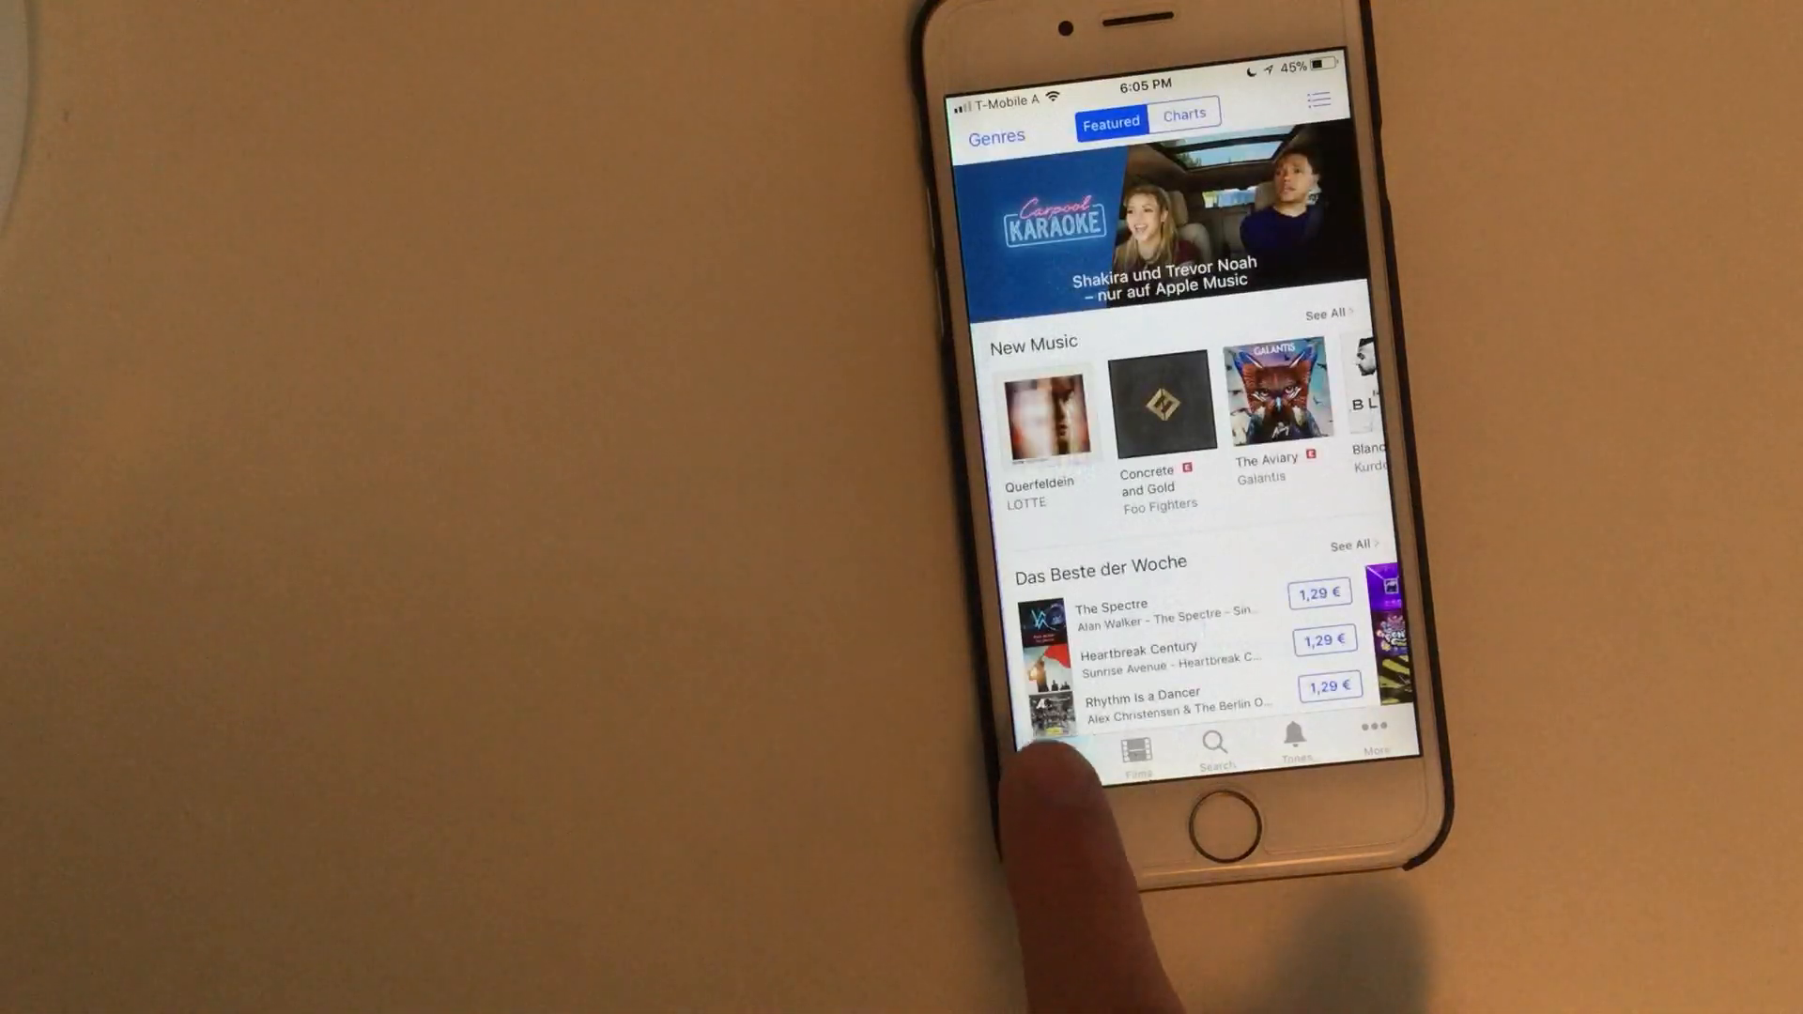
Reload the Music tab repeatedly to clear the cache, then return Home
left_click(1059, 742)
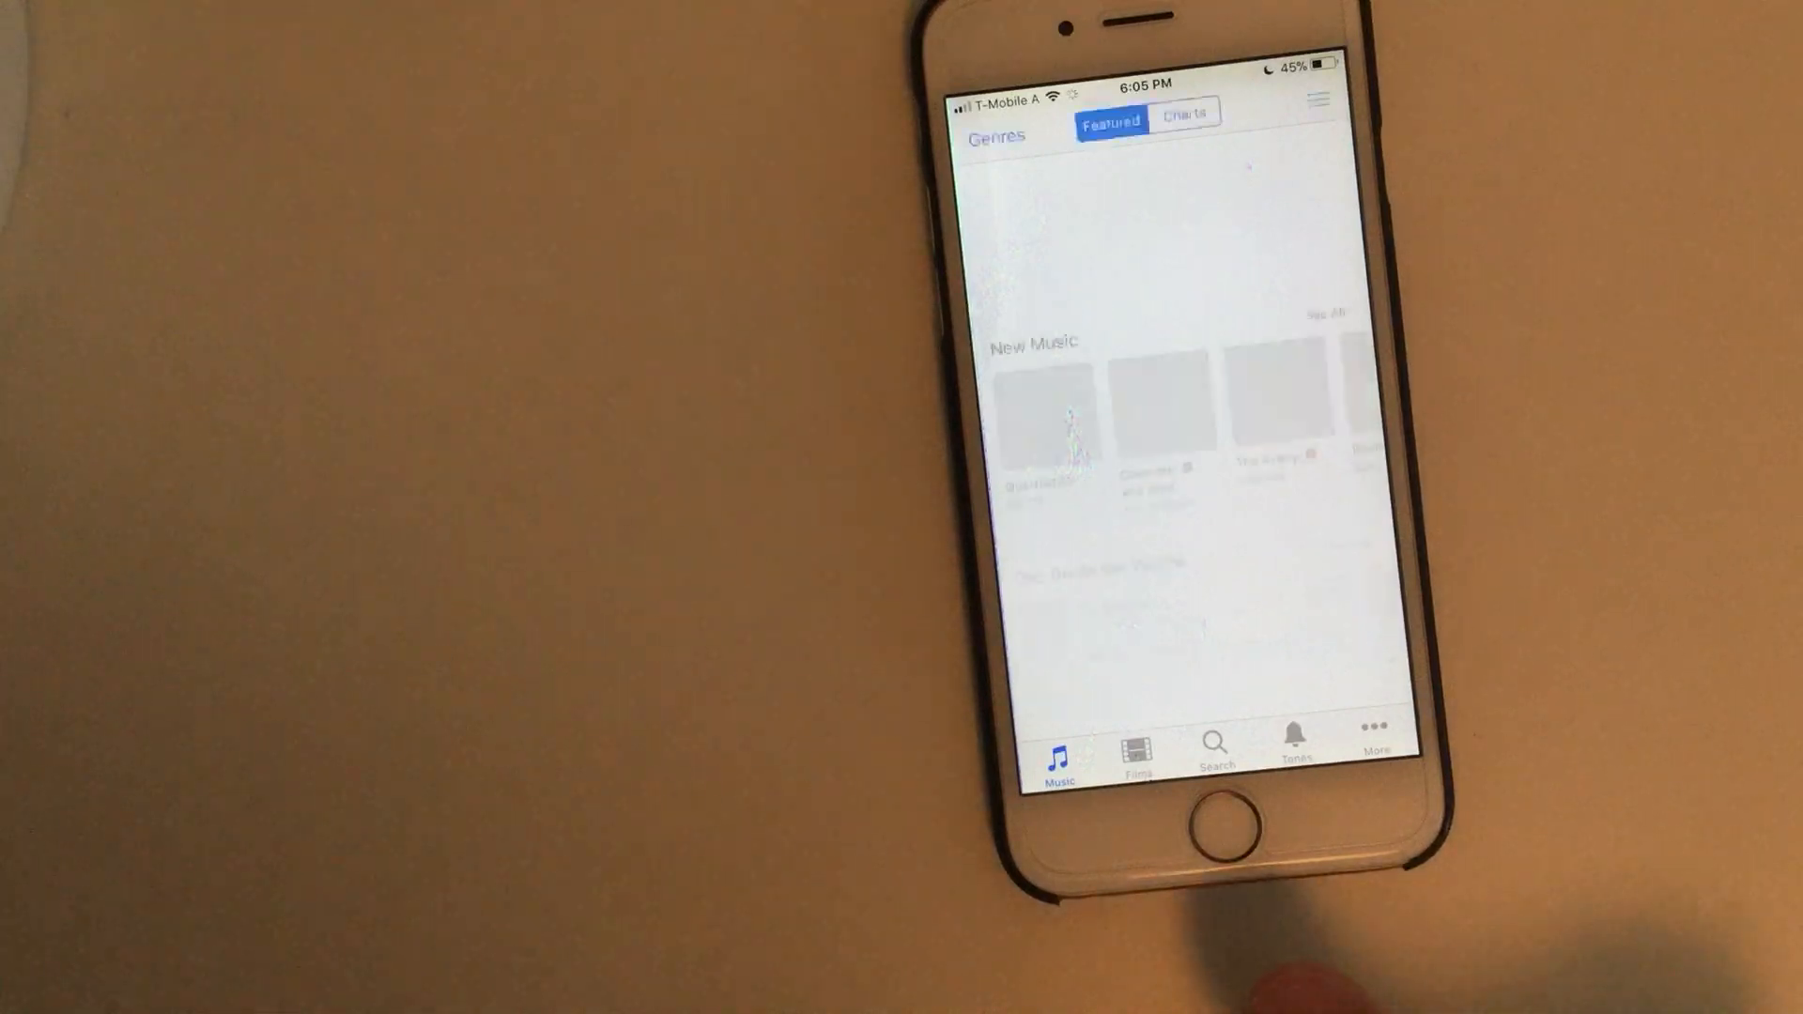
left_click(1179, 817)
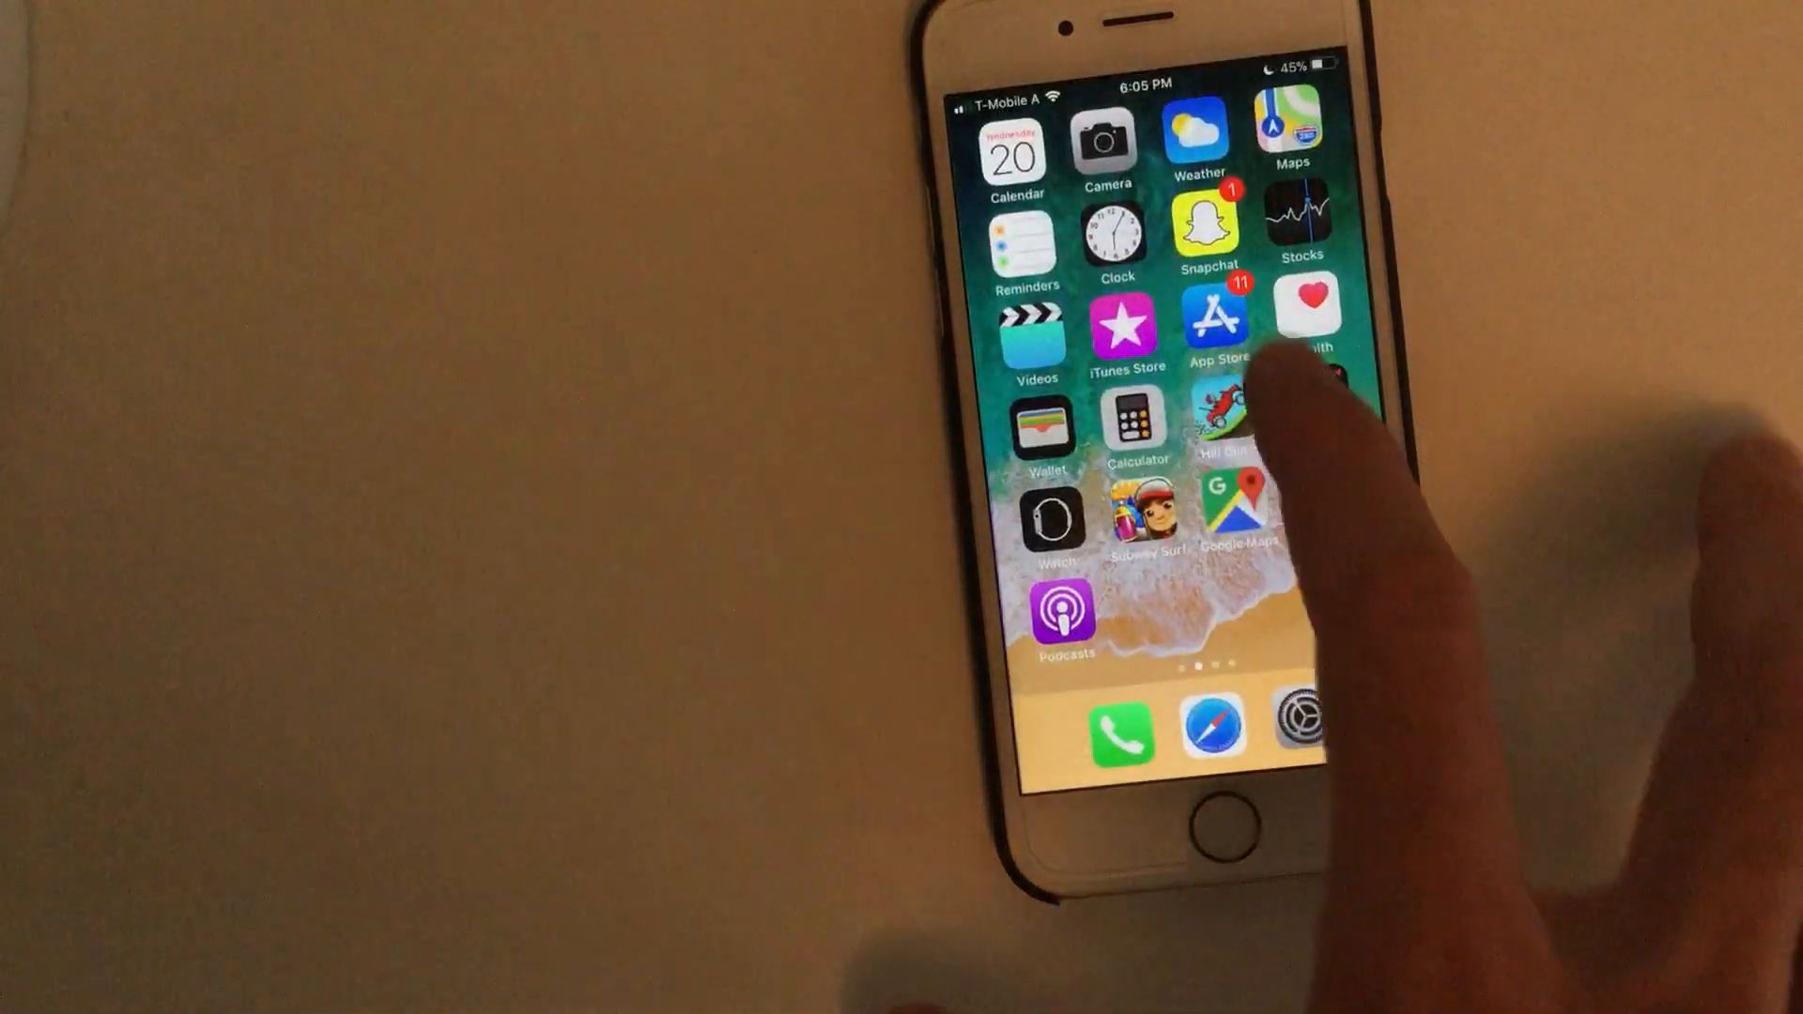
Launch the App Store, reload its Today tab to clear the cache, then return Home
left_click(1216, 325)
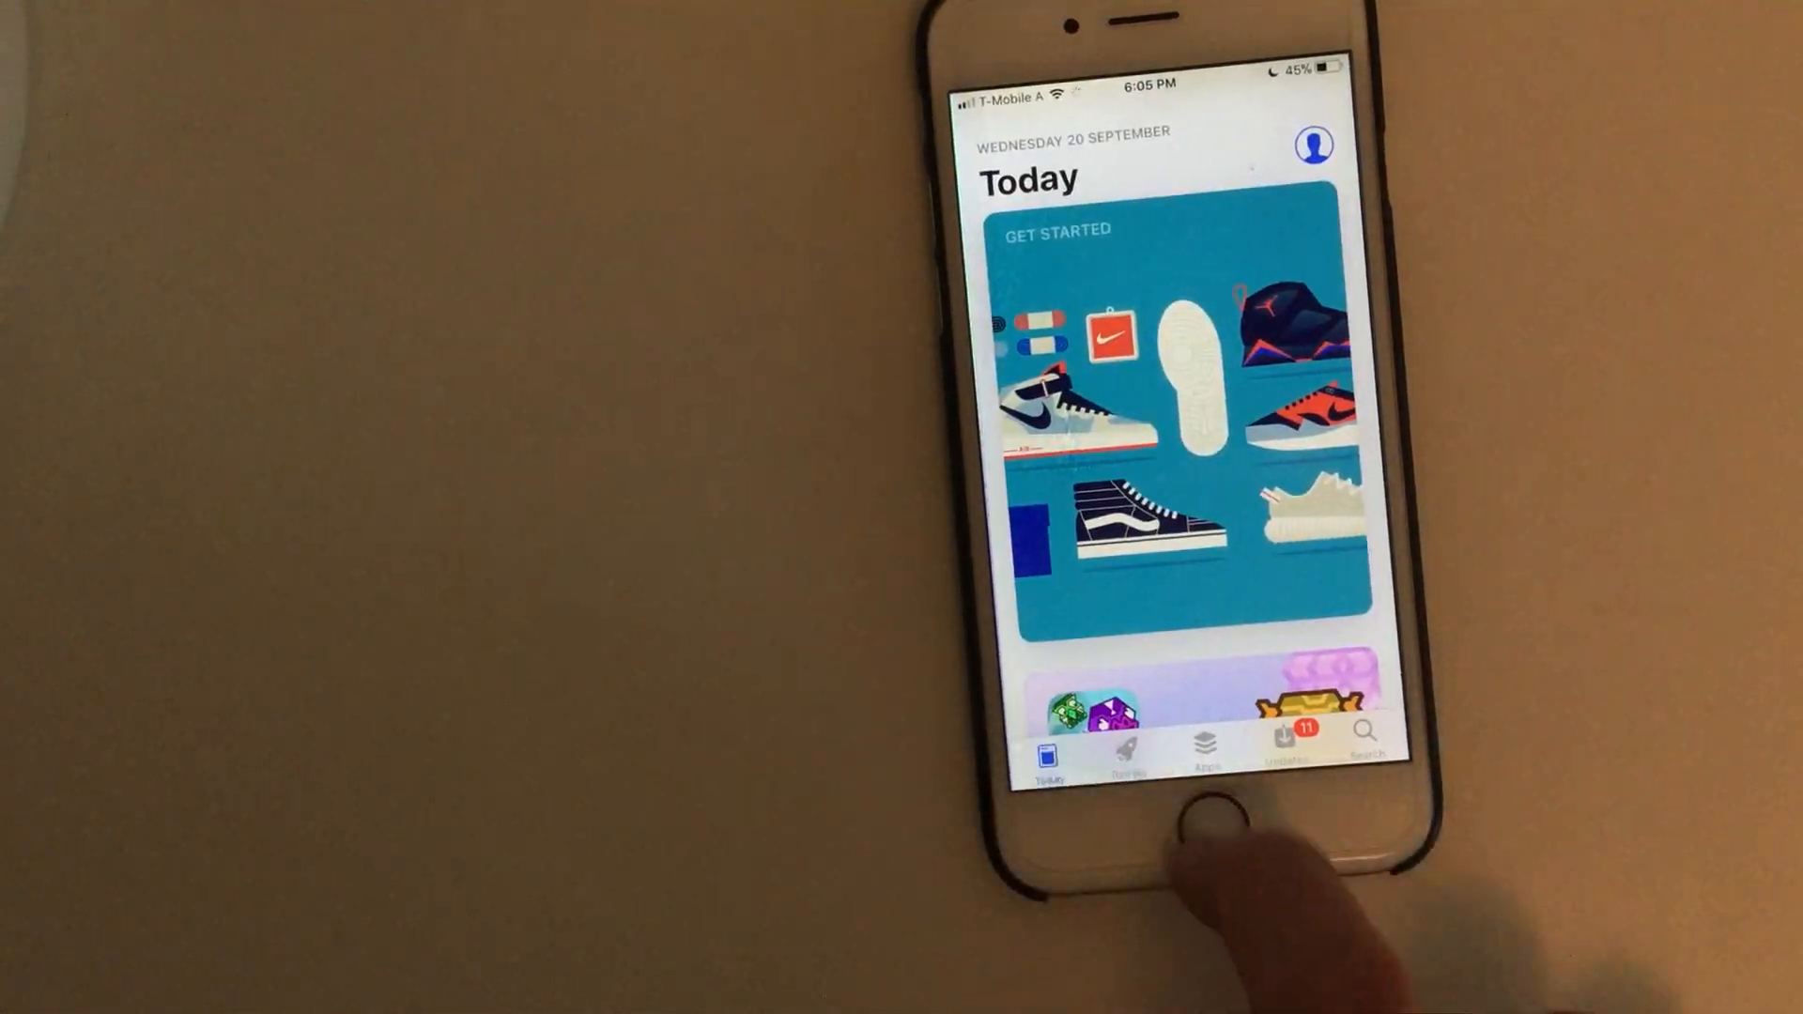
left_click(1172, 813)
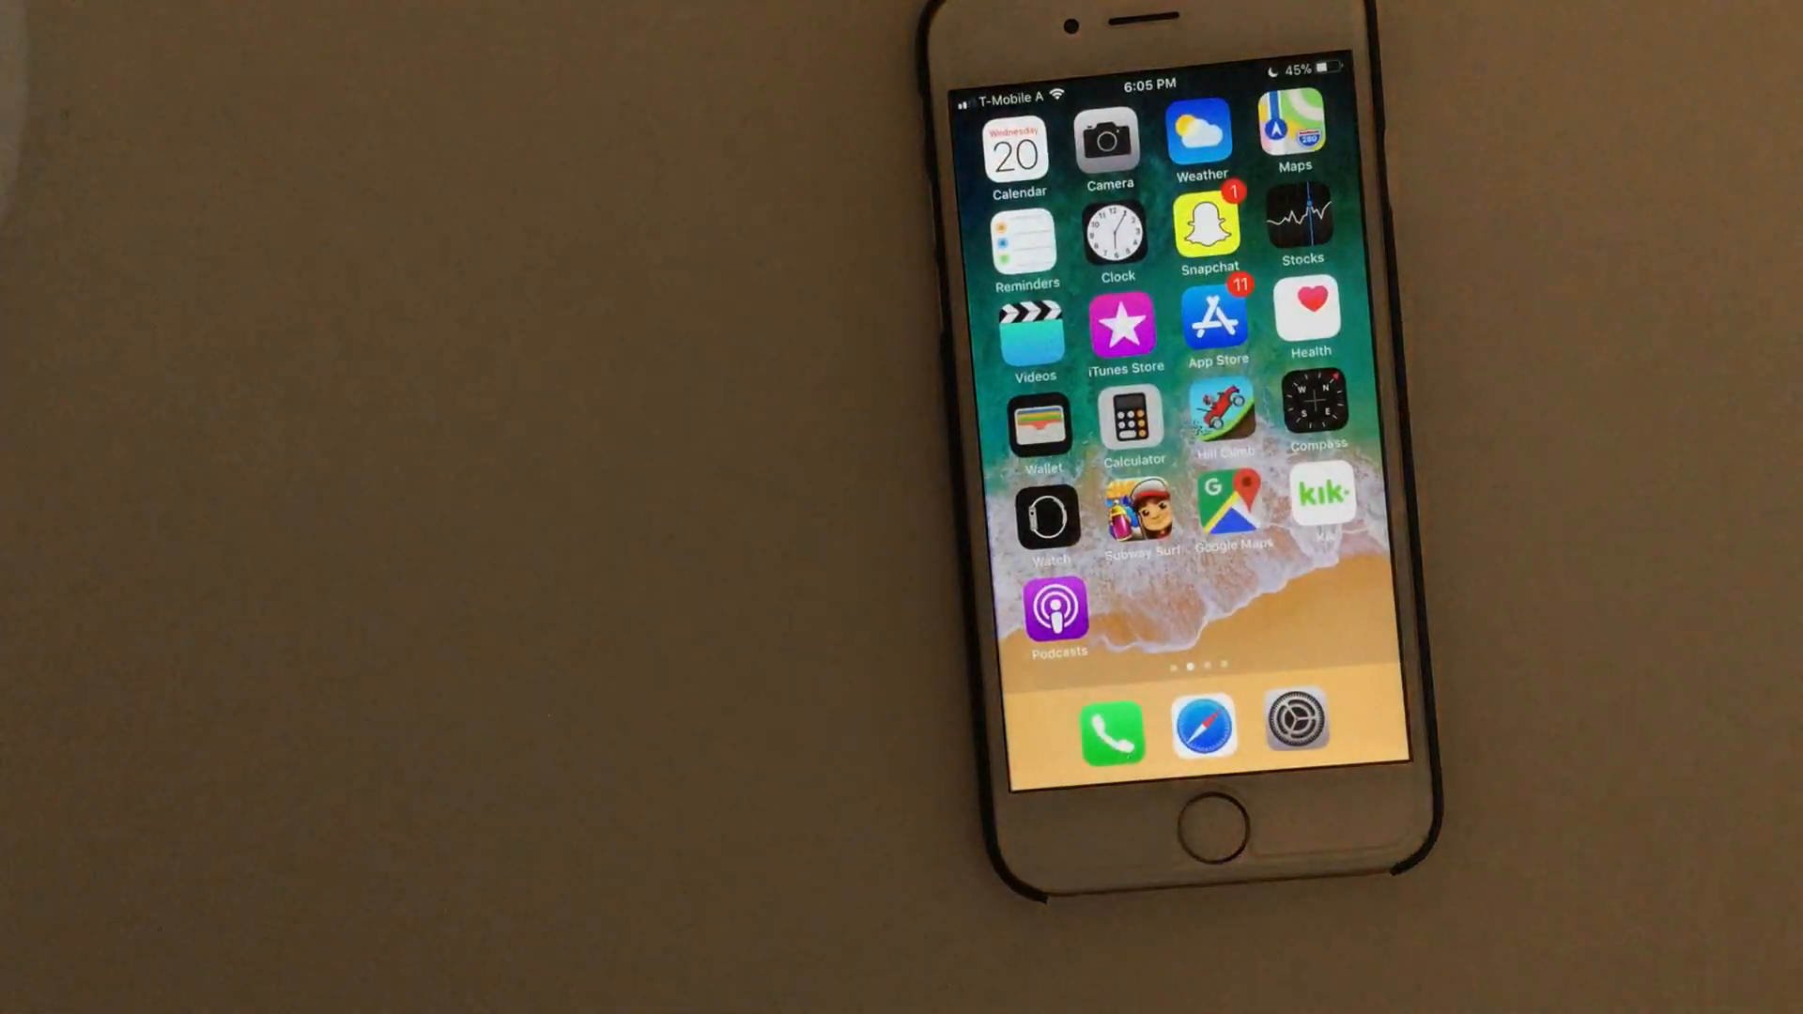